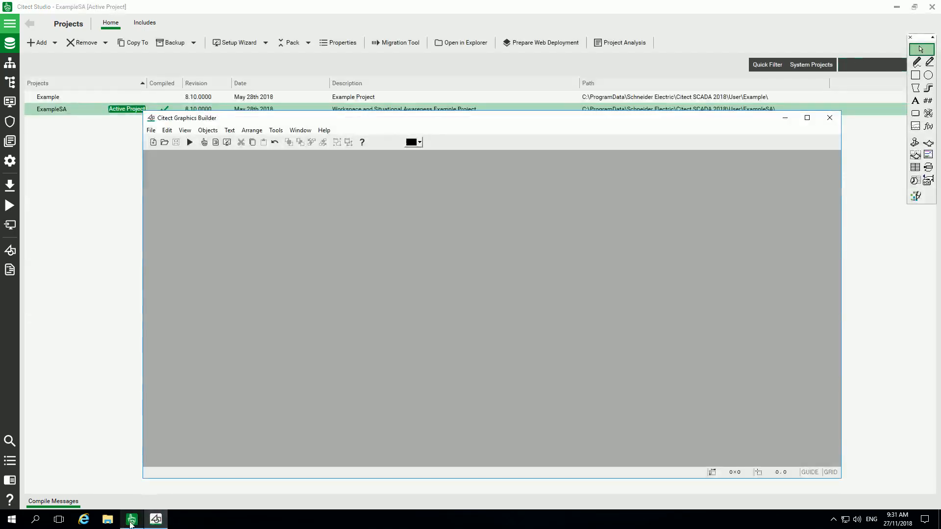
# Create a new project named MyProject based on the starter project
pyautogui.click(54, 42)
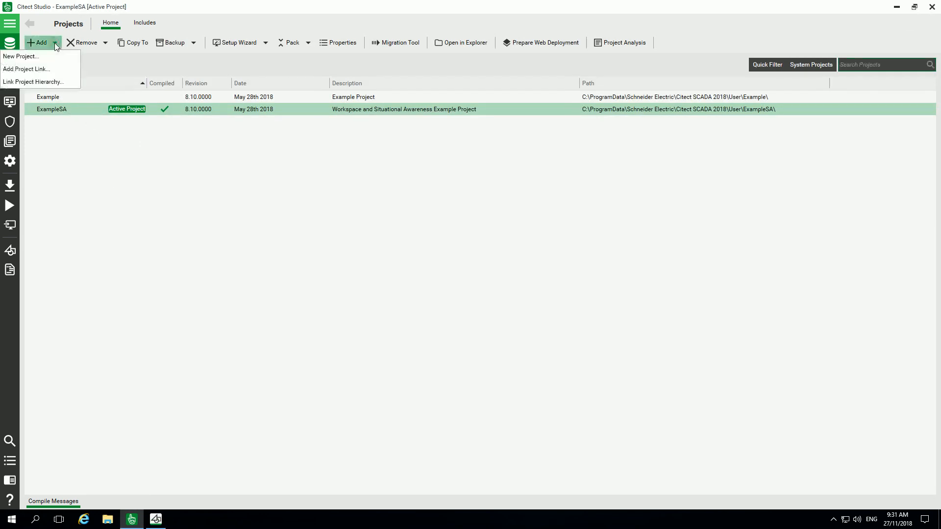
pyautogui.click(21, 56)
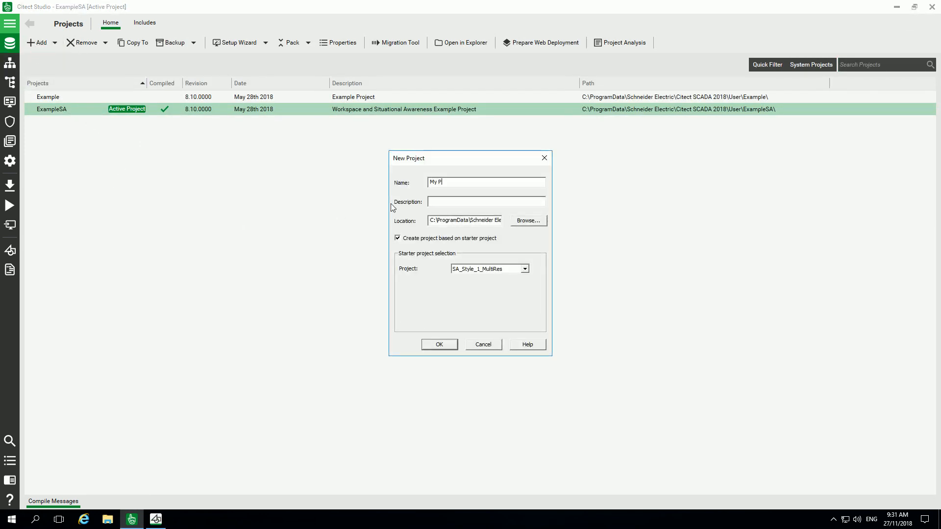
pyautogui.write('roject')
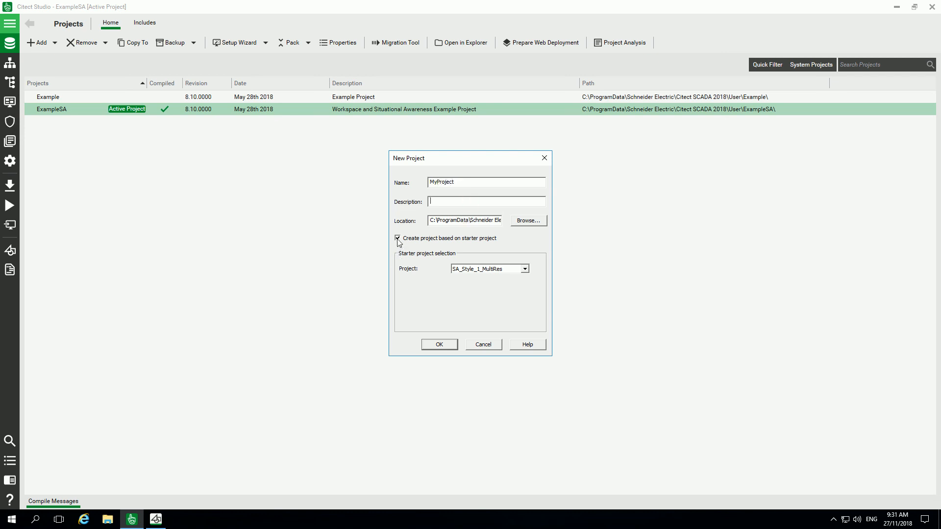
pyautogui.click(488, 268)
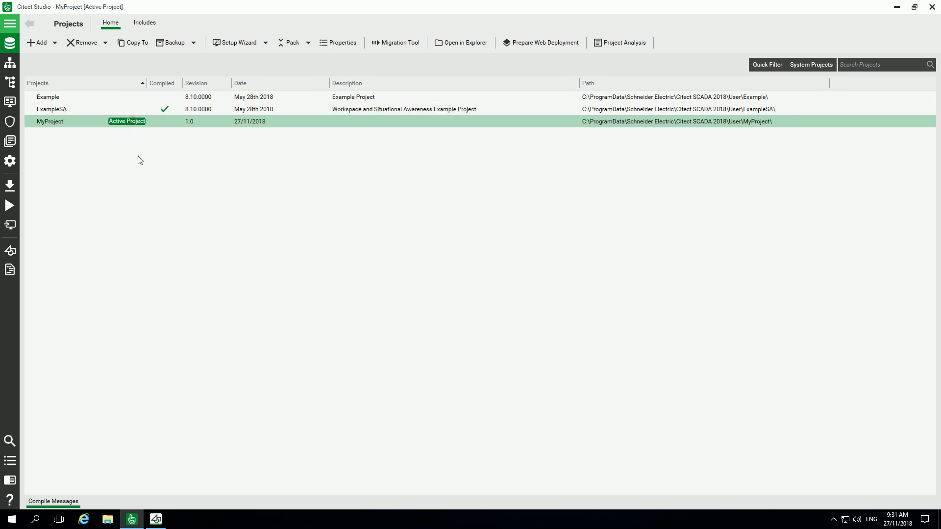
# Review the Topology tables (Clusters, Alarm Servers, I/O Servers) and end on the I/O Devices list
pyautogui.click(10, 24)
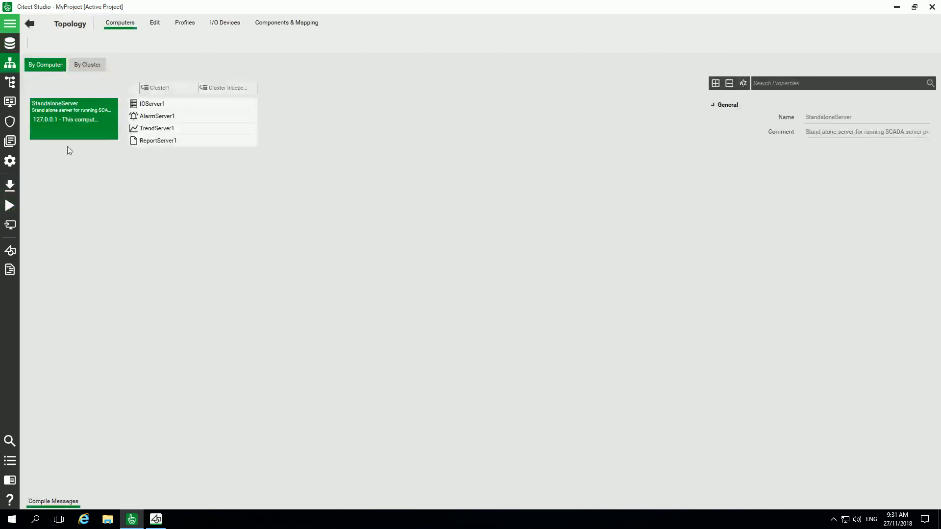
pyautogui.click(154, 22)
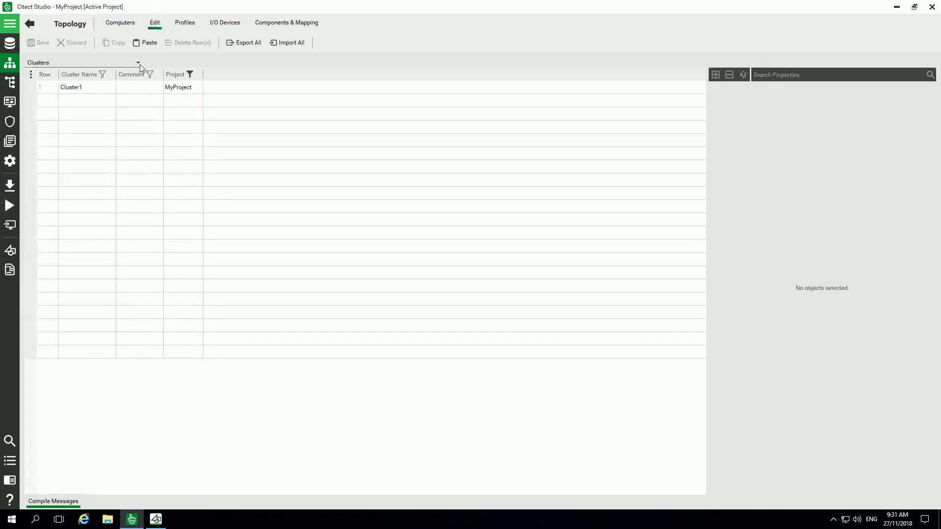
pyautogui.click(137, 62)
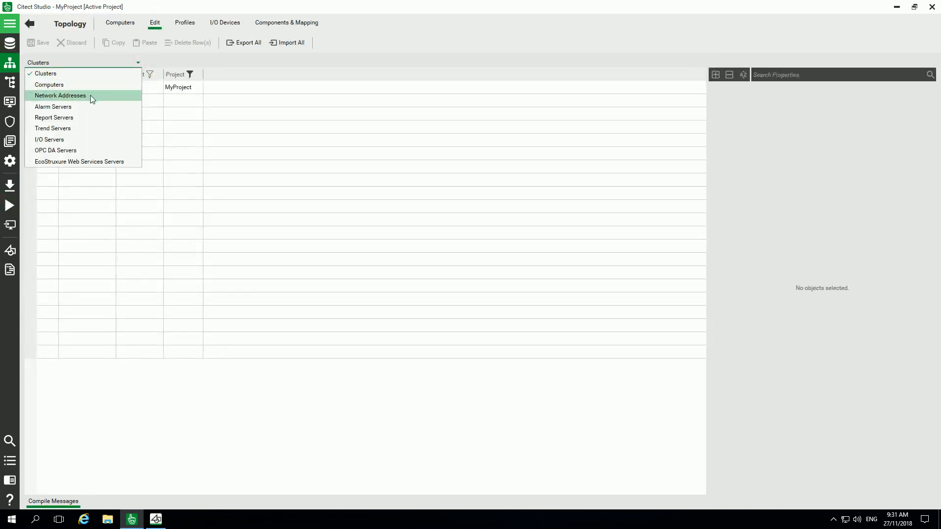
pyautogui.click(60, 95)
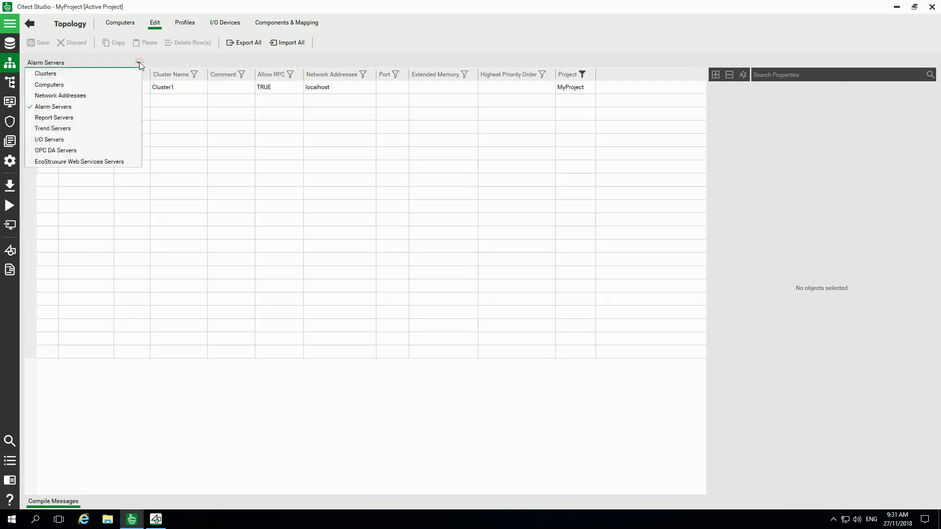
pyautogui.click(53, 127)
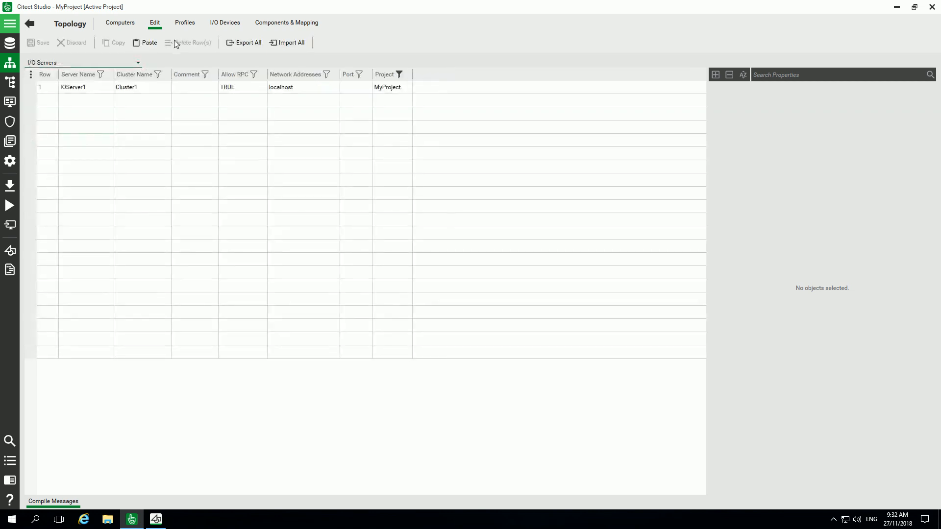
pyautogui.click(225, 23)
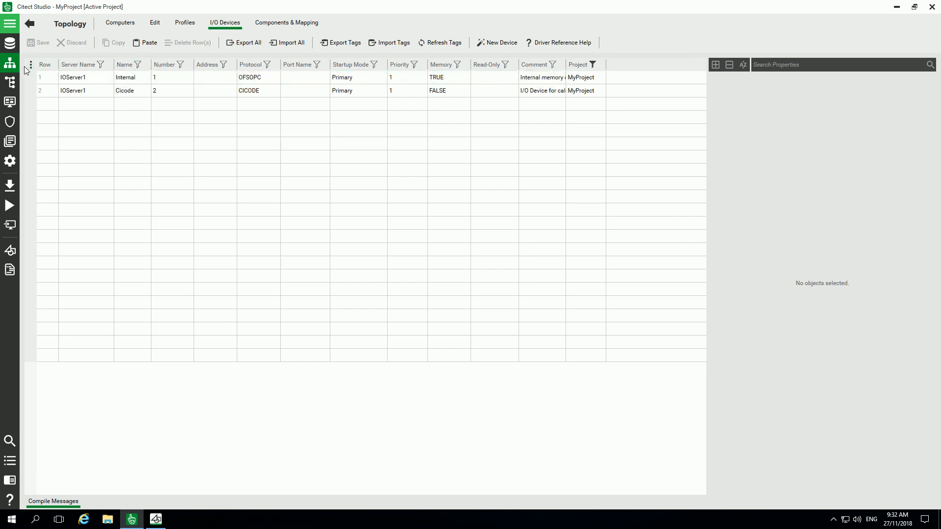
# Add a user Engineer with a password and the Administrators role, and save it
pyautogui.click(9, 121)
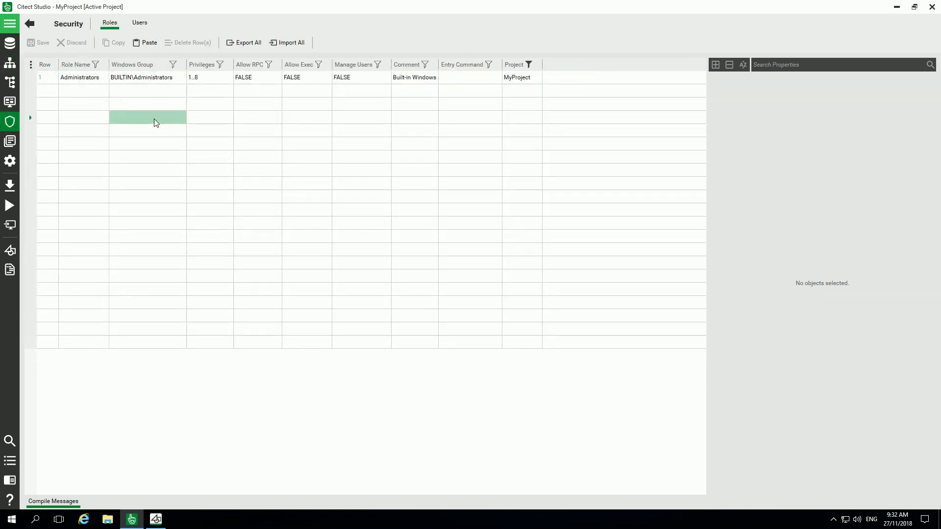
pyautogui.click(139, 22)
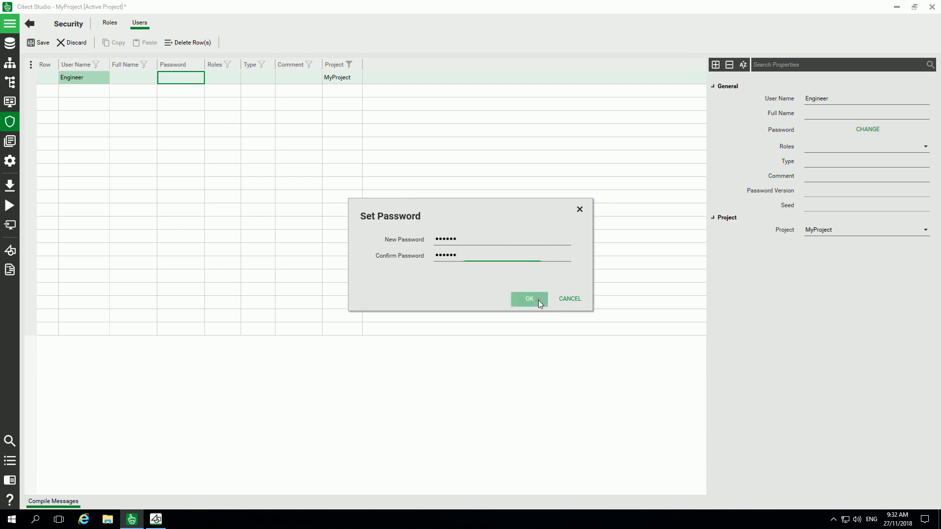
pyautogui.click(528, 299)
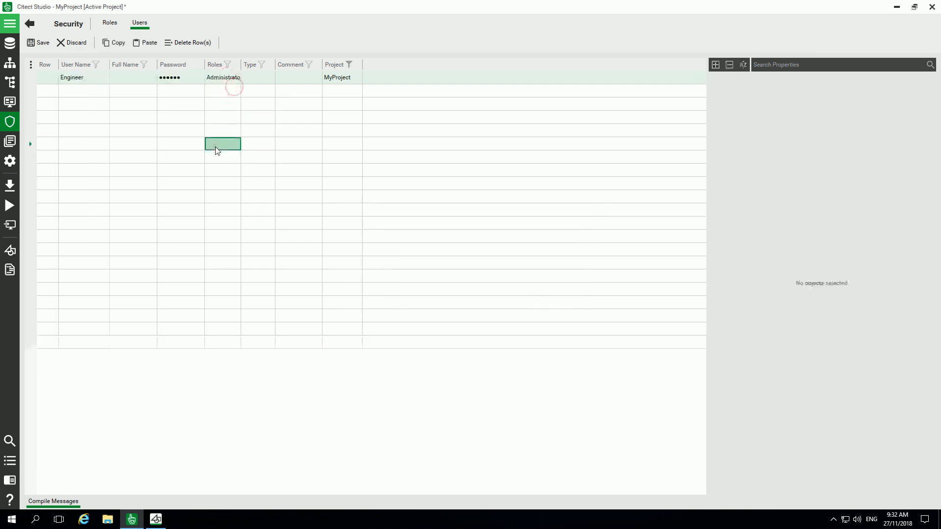
pyautogui.click(42, 42)
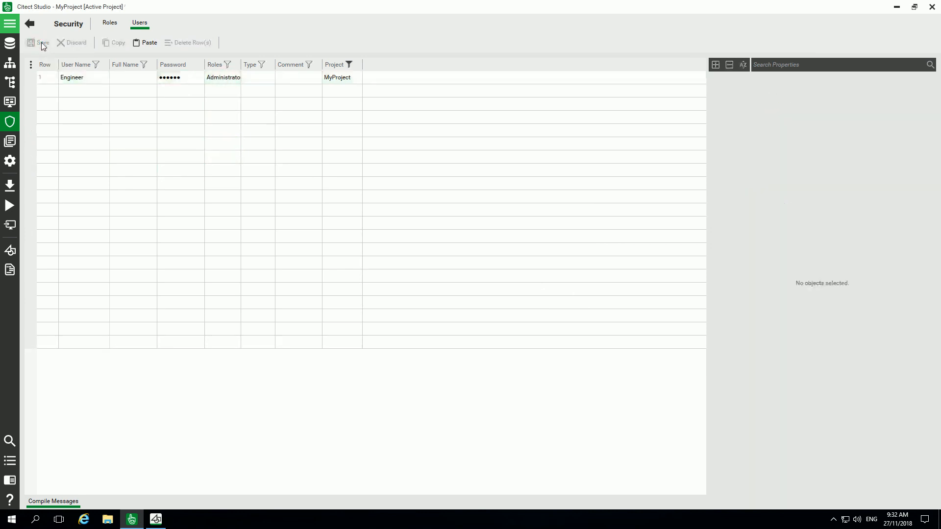
# Add an internal DIGITAL variable tag named start on Cluster1 and save it
pyautogui.click(10, 23)
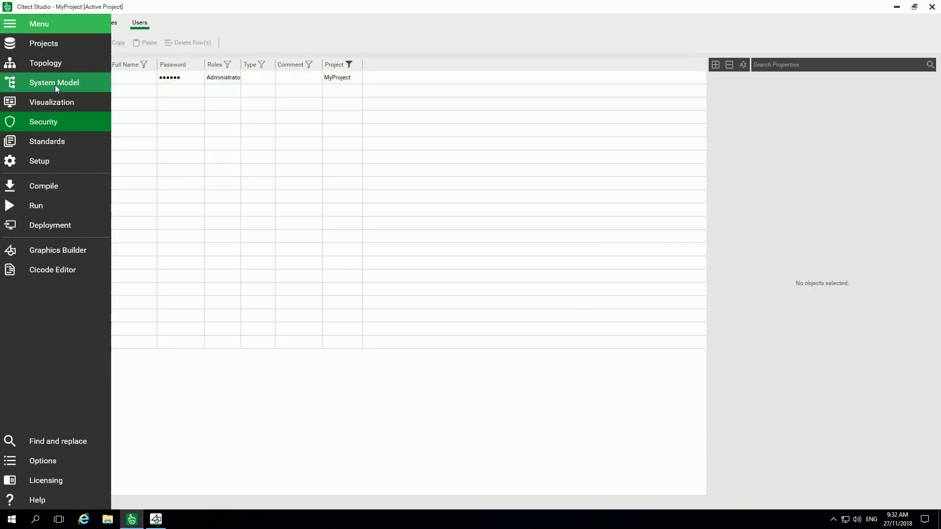
pyautogui.click(54, 83)
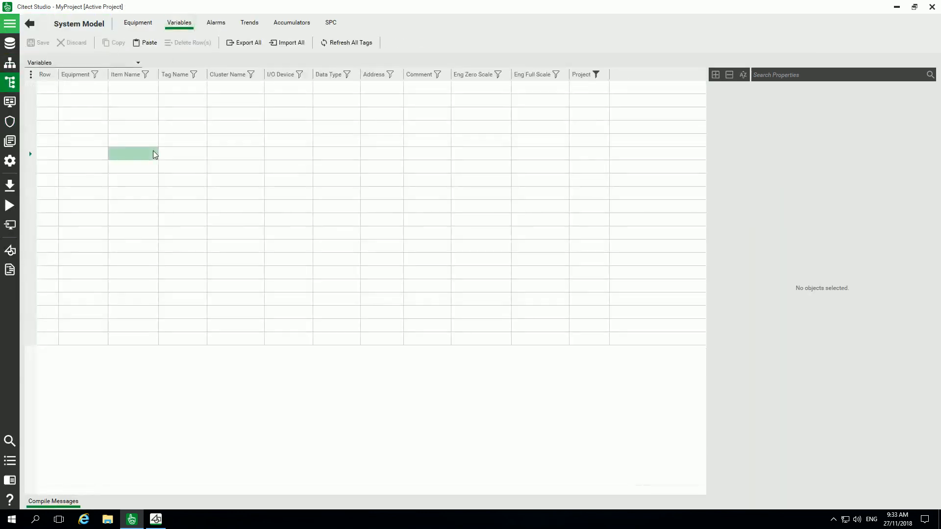
pyautogui.write('start')
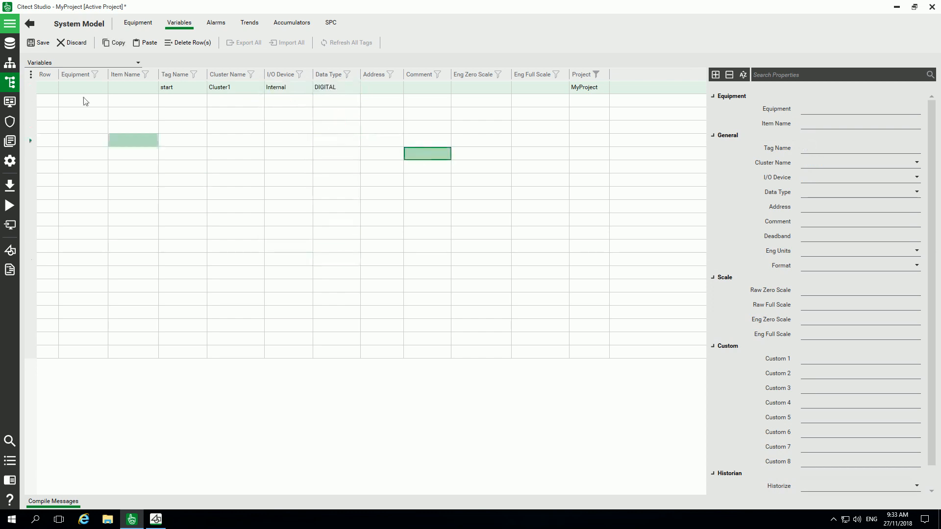
pyautogui.click(216, 23)
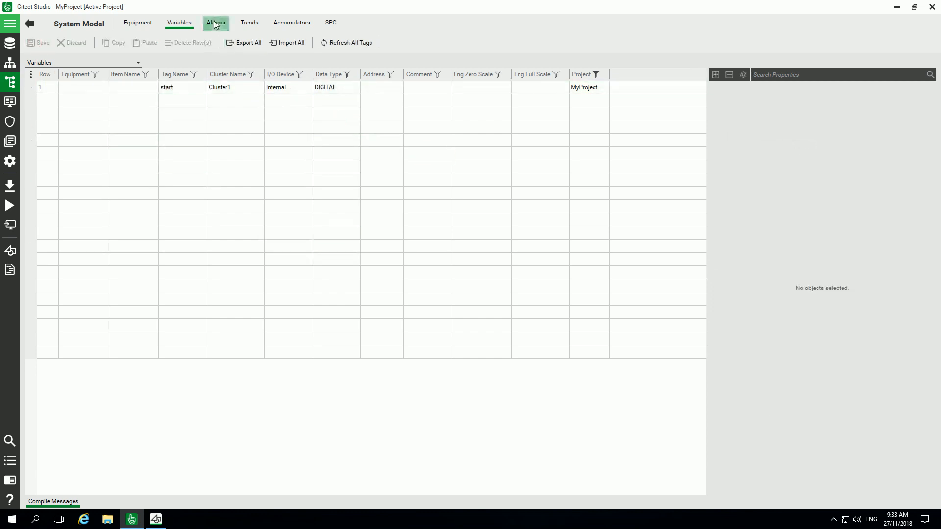
# Define digital alarm Pump_Started, 'Pump is Started - monitoring required', category 0, driven by tag start
pyautogui.click(215, 23)
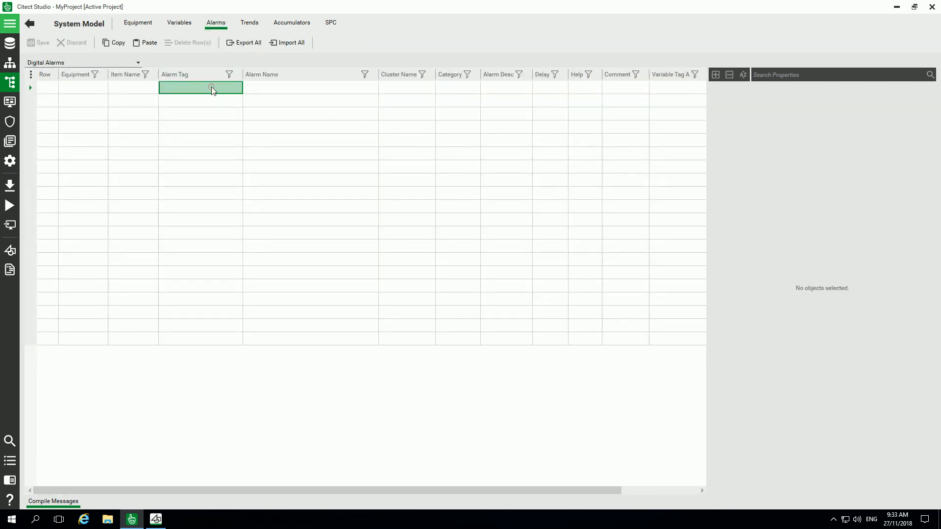
pyautogui.write('Pump_Start')
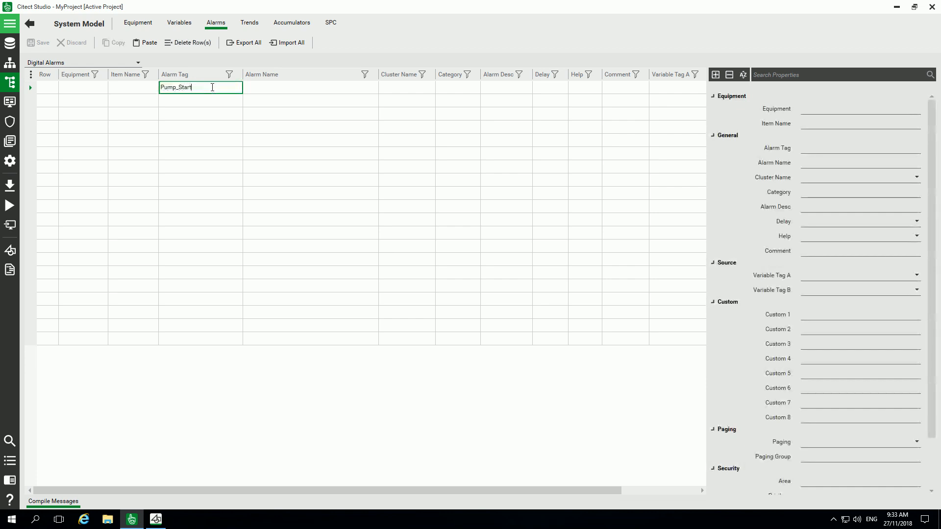
pyautogui.write('Pump is Started - monitoring required')
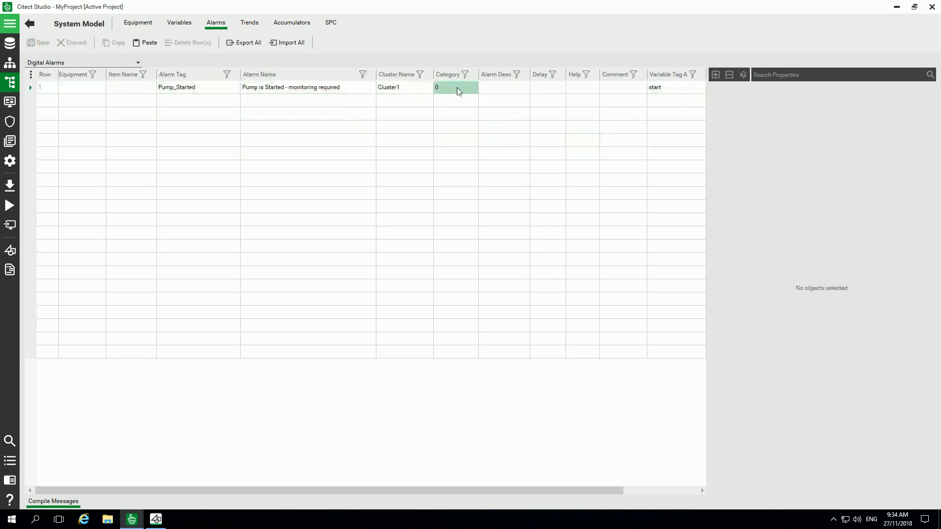
pyautogui.click(9, 24)
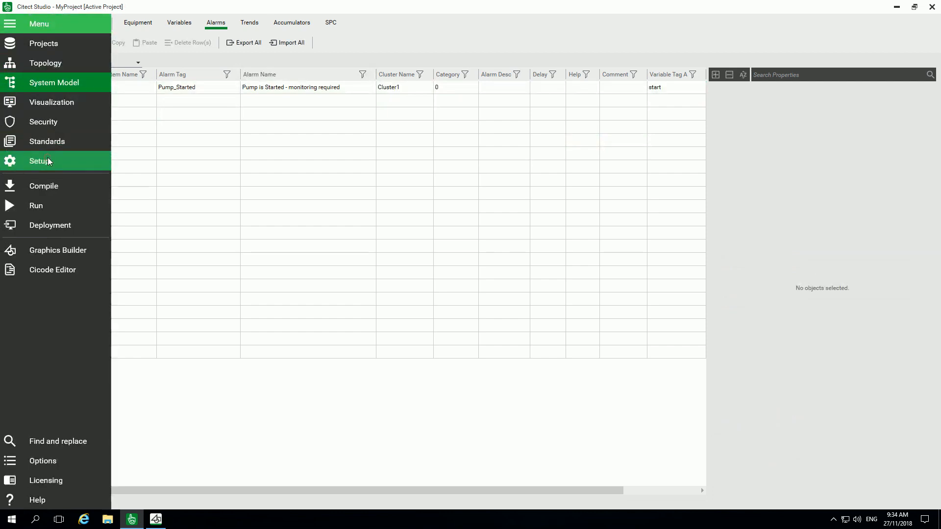
pyautogui.click(39, 160)
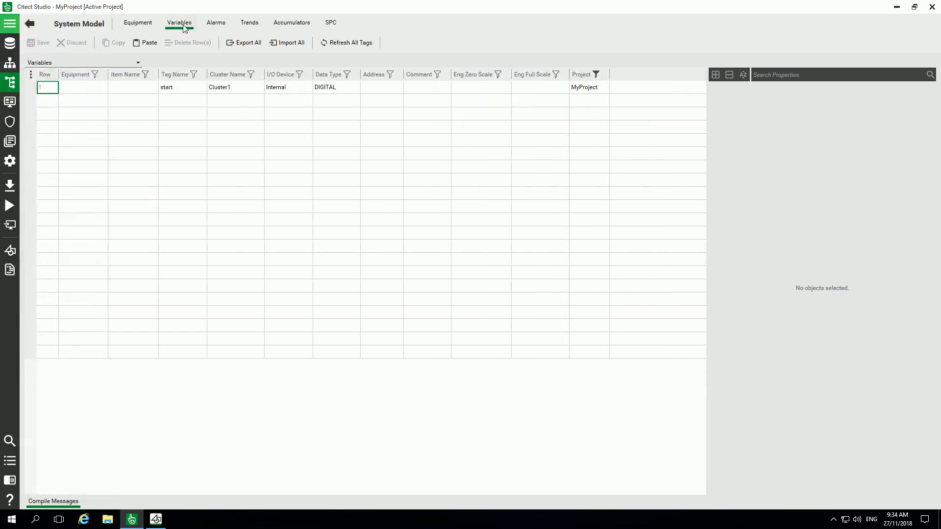
# Start a new normal-template page in Graphics Builder and draw a button labelled Start
pyautogui.click(156, 520)
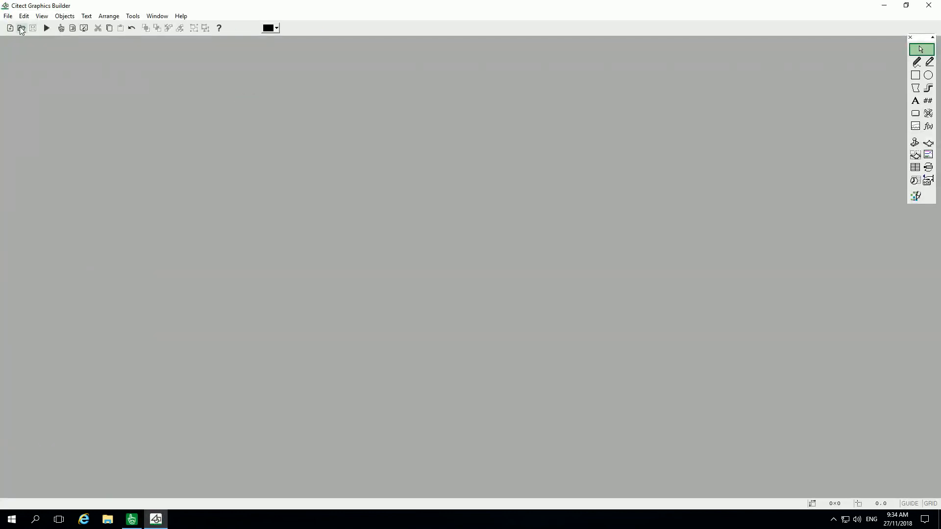
pyautogui.click(9, 28)
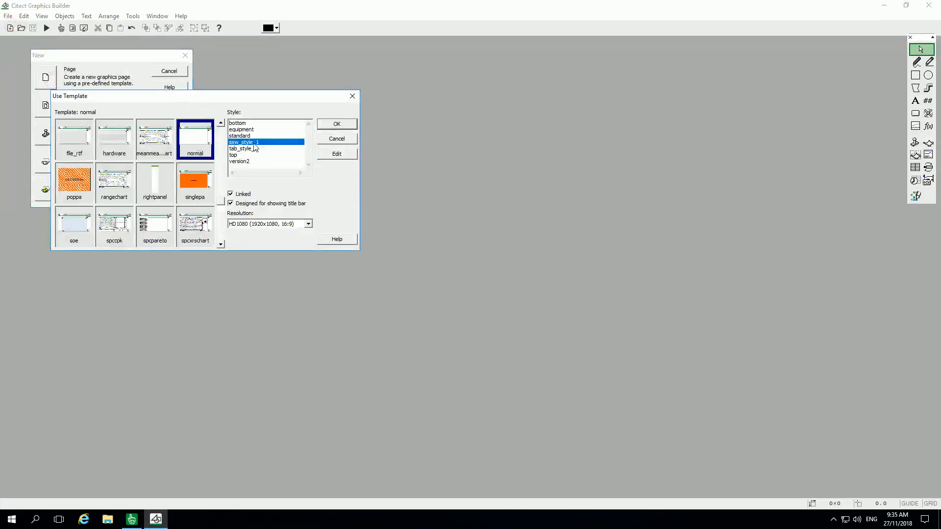
pyautogui.click(336, 125)
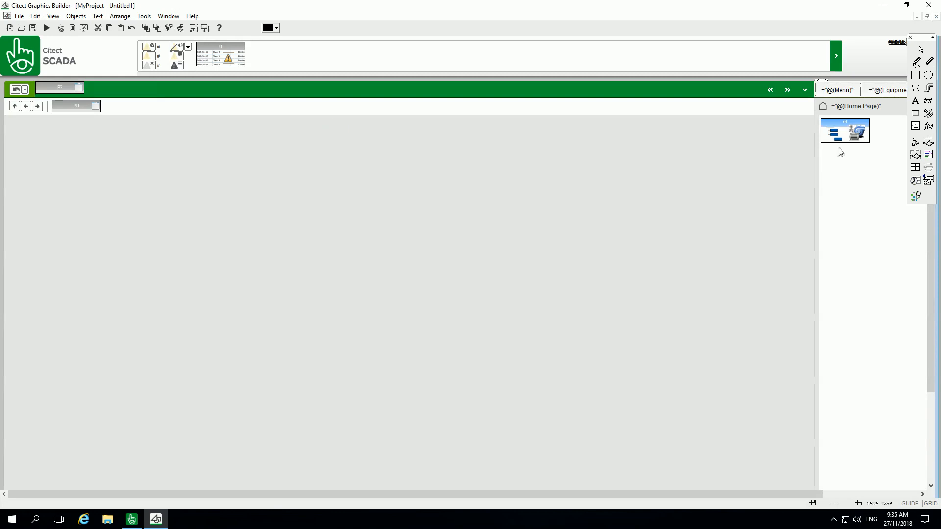
pyautogui.moveTo(108, 155); pyautogui.dragTo(177, 176)
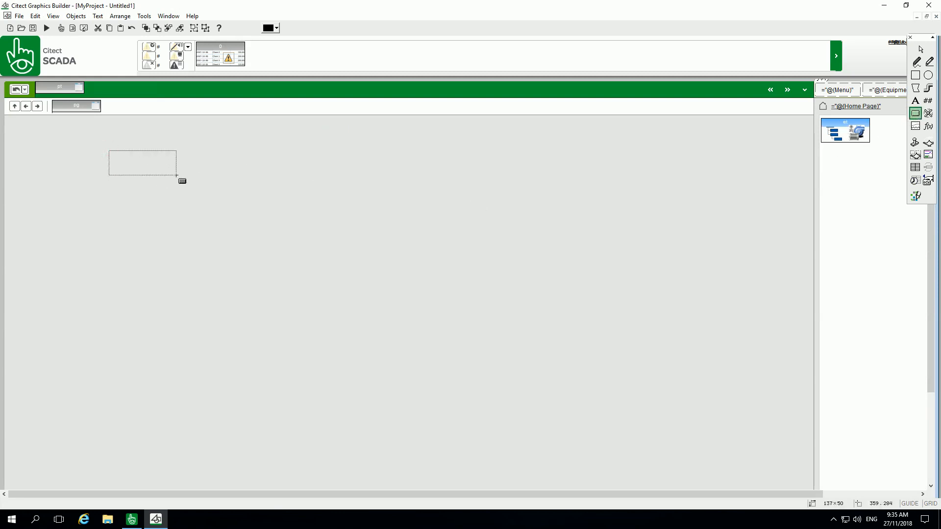
pyautogui.doubleClick(141, 165)
pyautogui.write('Start')
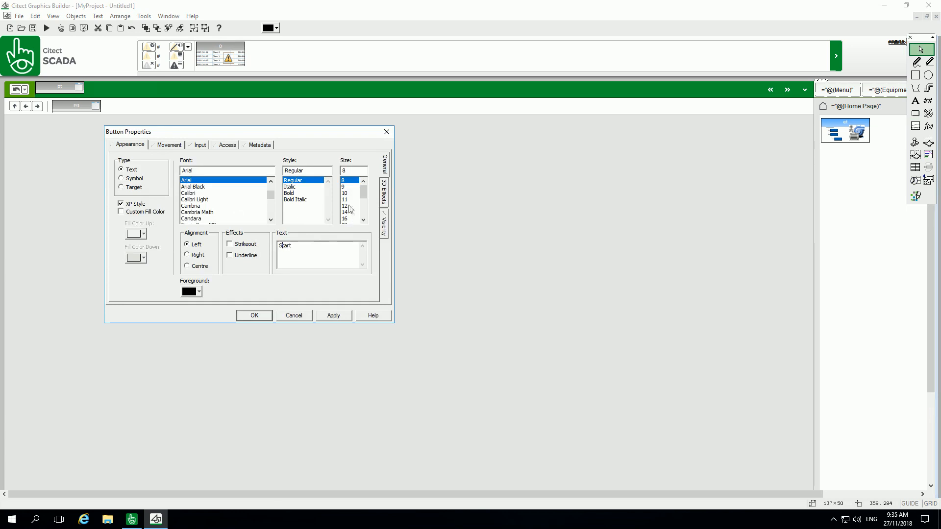
pyautogui.click(253, 315)
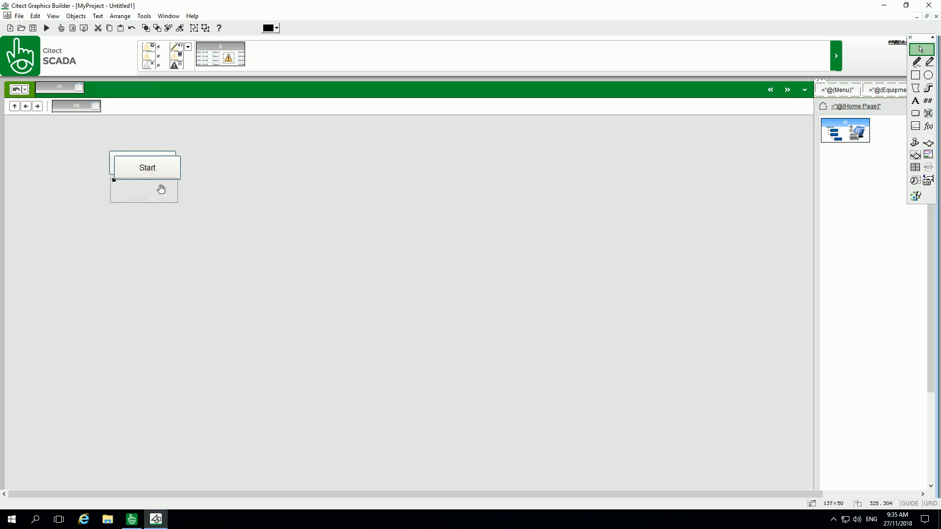
# Give the Start button the Up command start = 1 and the Stop button start = 0
pyautogui.doubleClick(147, 168)
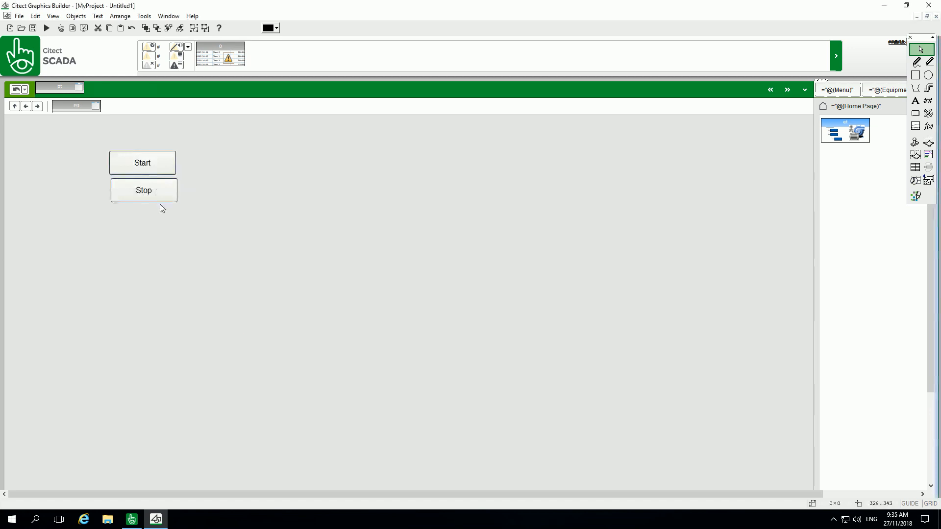
pyautogui.doubleClick(143, 190)
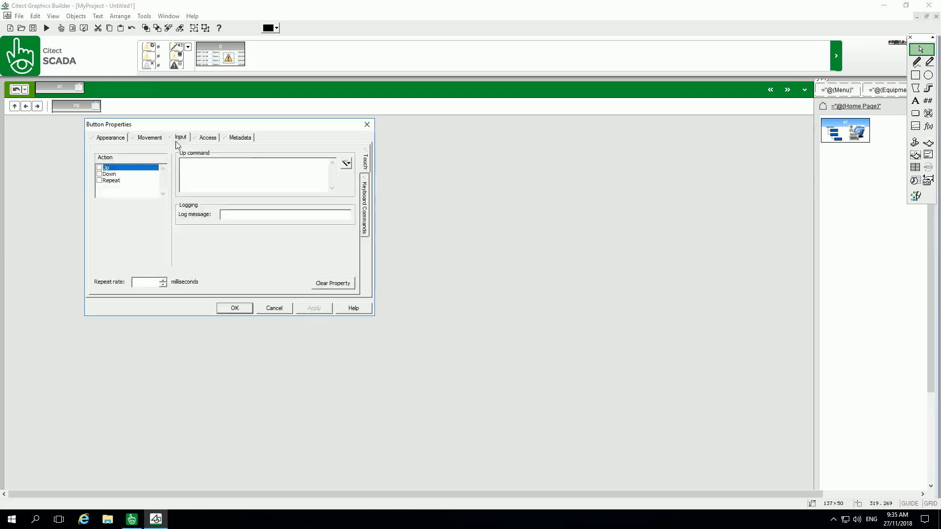
pyautogui.write('start')
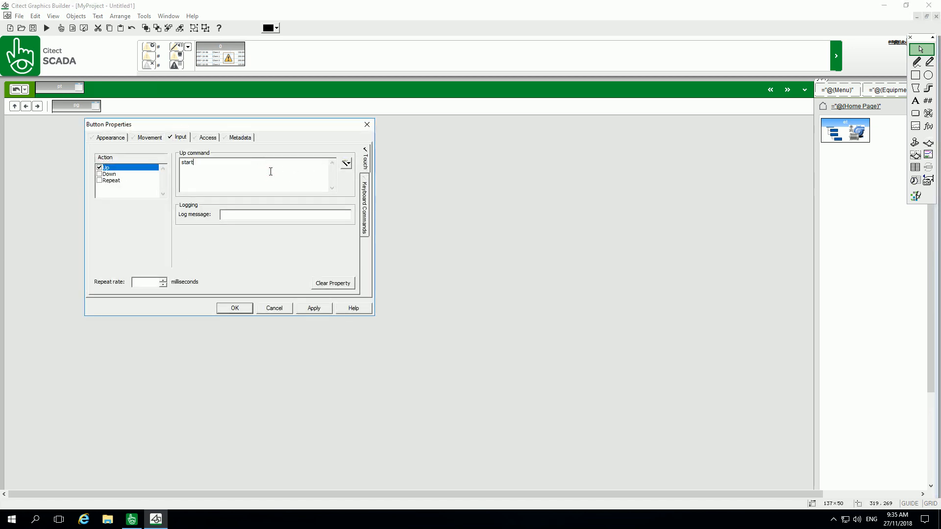
pyautogui.write('= 1')
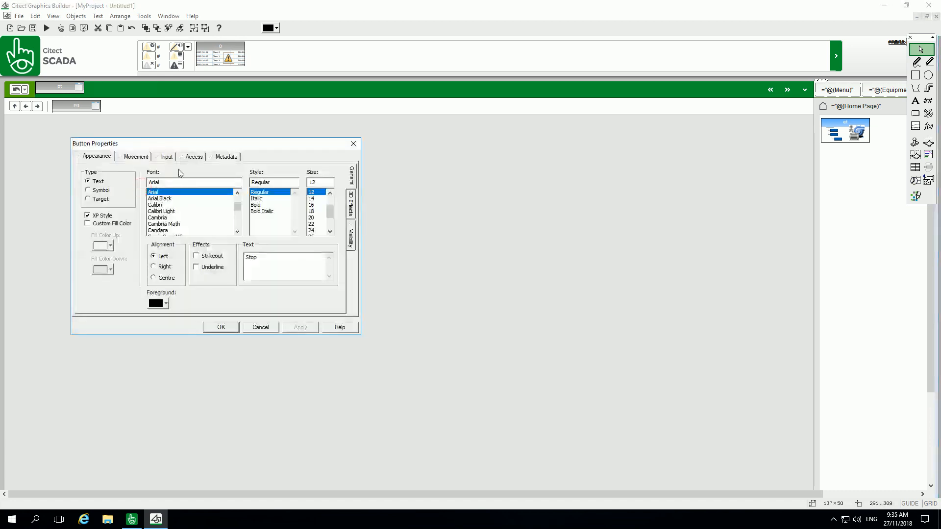
pyautogui.click(167, 157)
pyautogui.write('start =0')
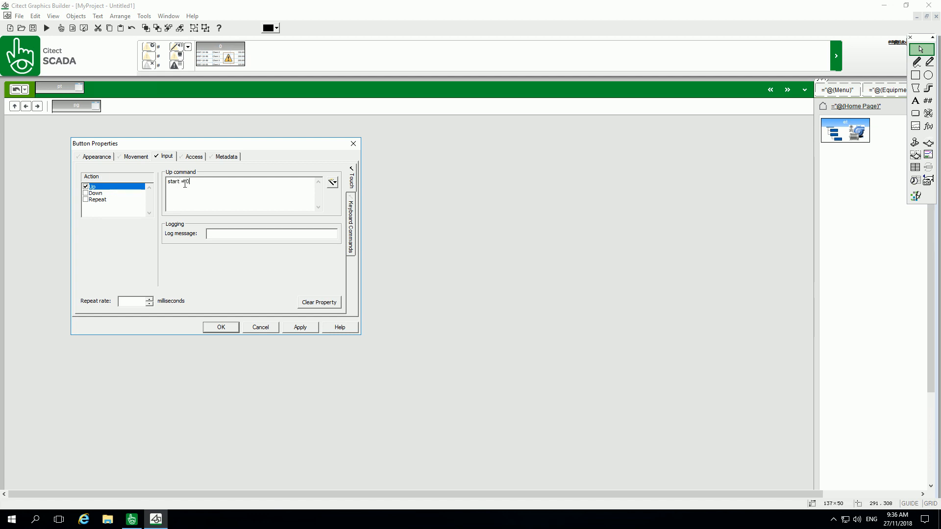
pyautogui.click(220, 328)
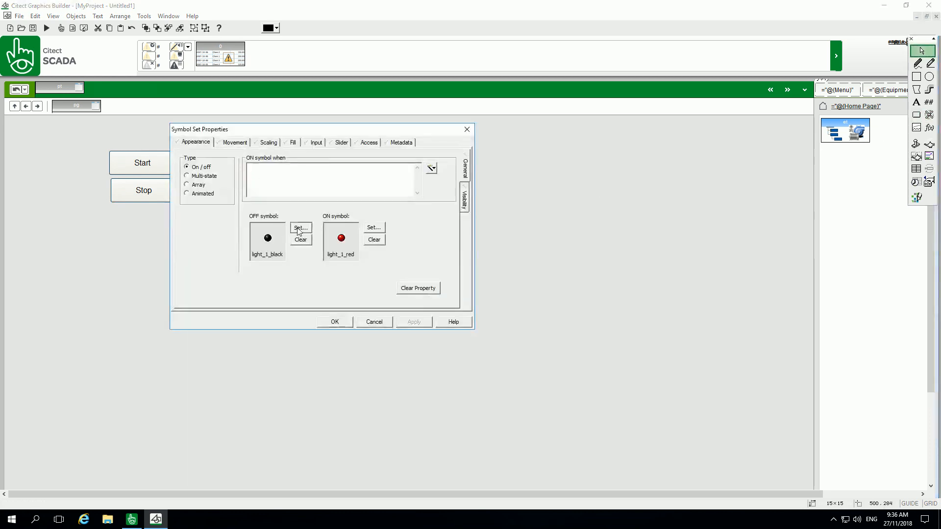
# Add a pump symbol set with left_grey OFF, left_green ON, and start as the ON condition
pyautogui.click(301, 229)
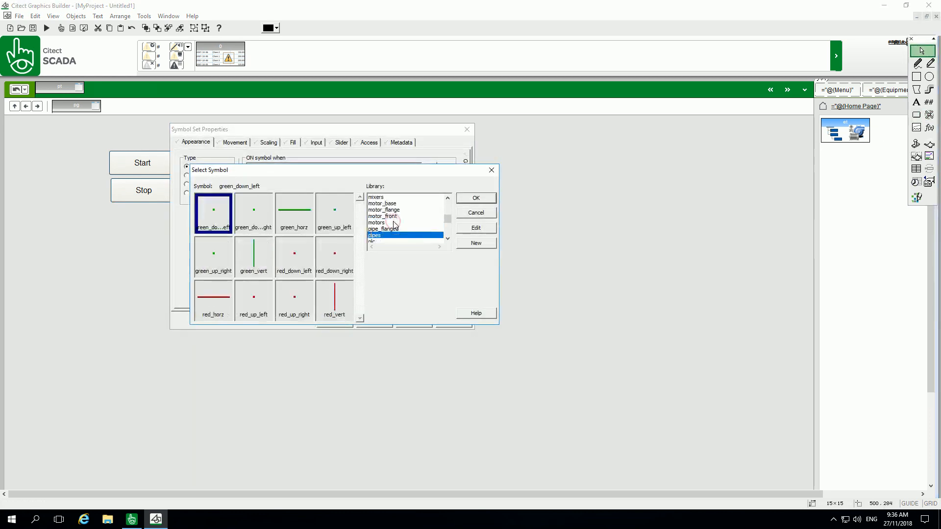
pyautogui.click(391, 234)
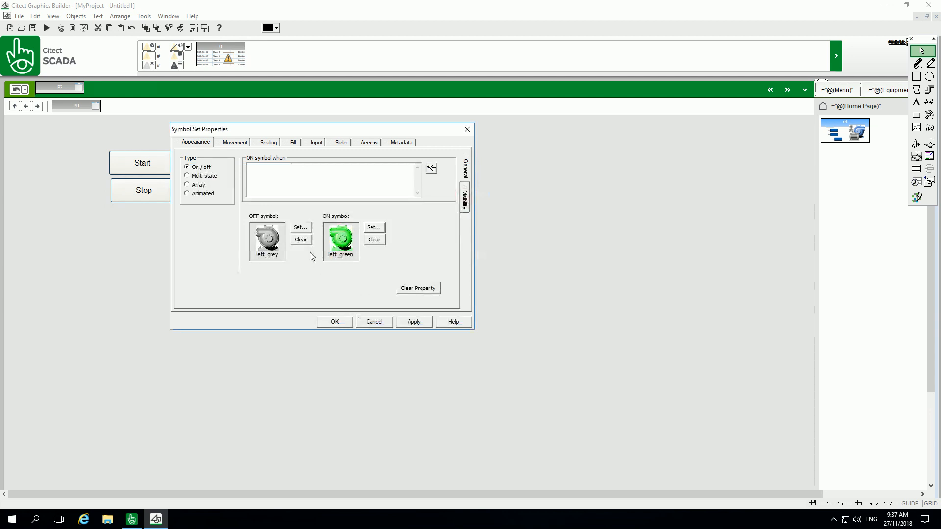
pyautogui.write('start')
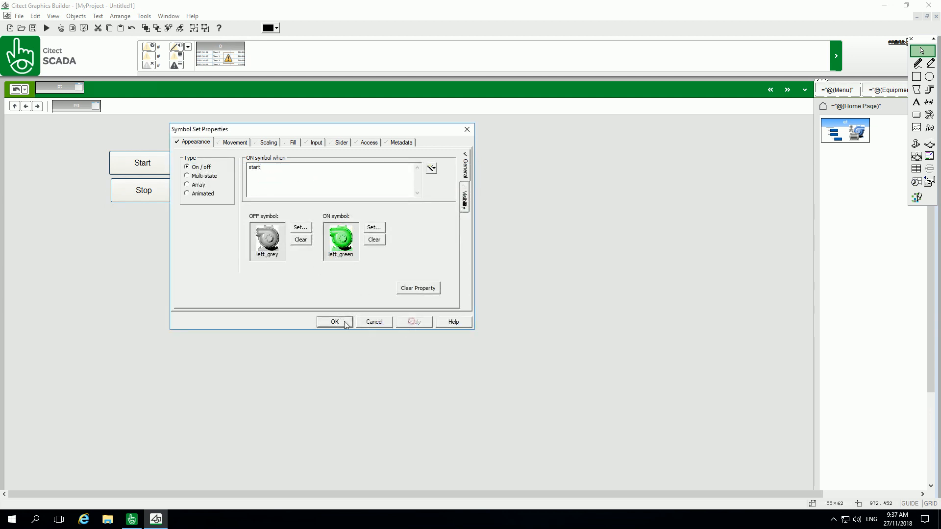
pyautogui.click(336, 322)
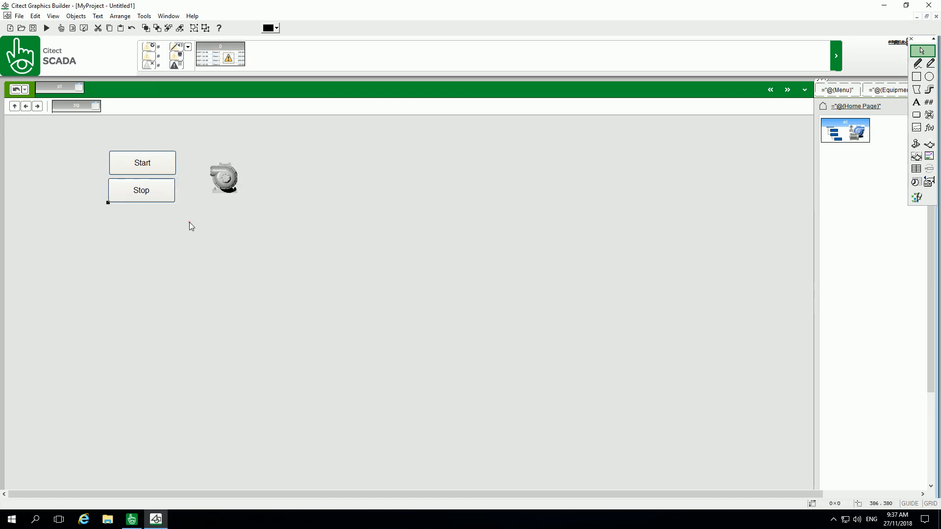
# Align the Start and Stop buttons and save the page into the project as MyPage
pyautogui.click(119, 16)
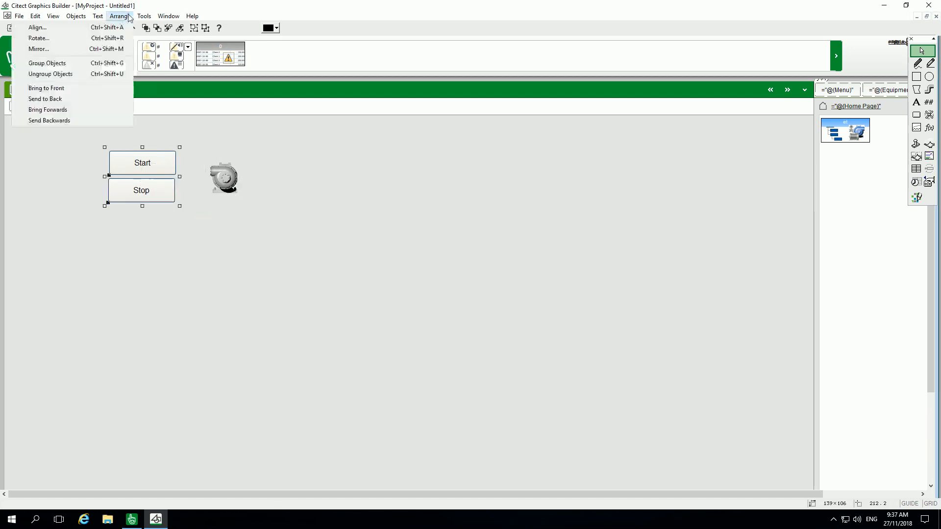
pyautogui.click(37, 27)
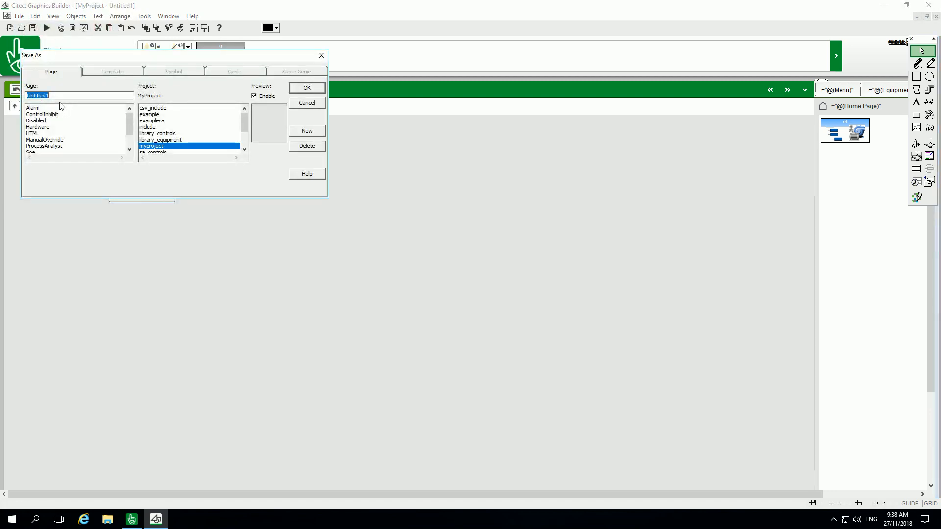
pyautogui.click(307, 87)
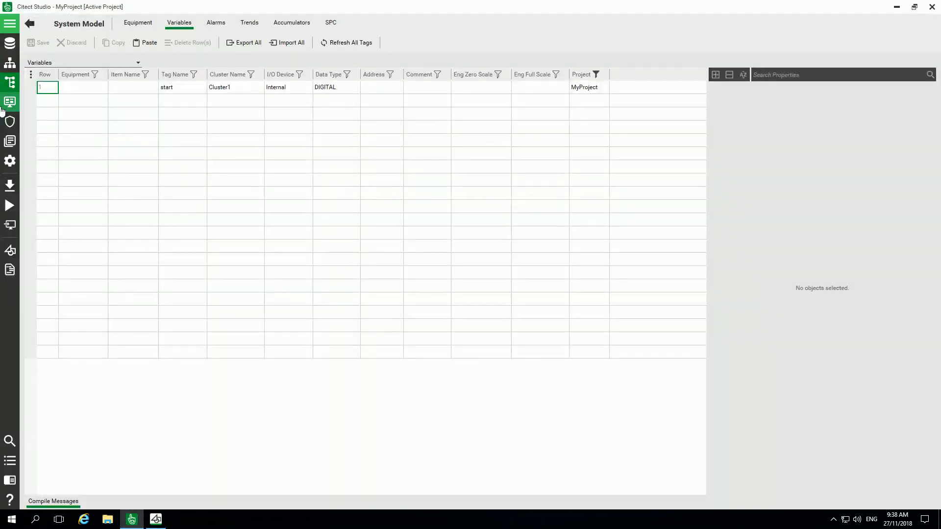
# Compile MyProject and step through the Setup Wizard, choosing MyPage as the startup page
pyautogui.click(10, 186)
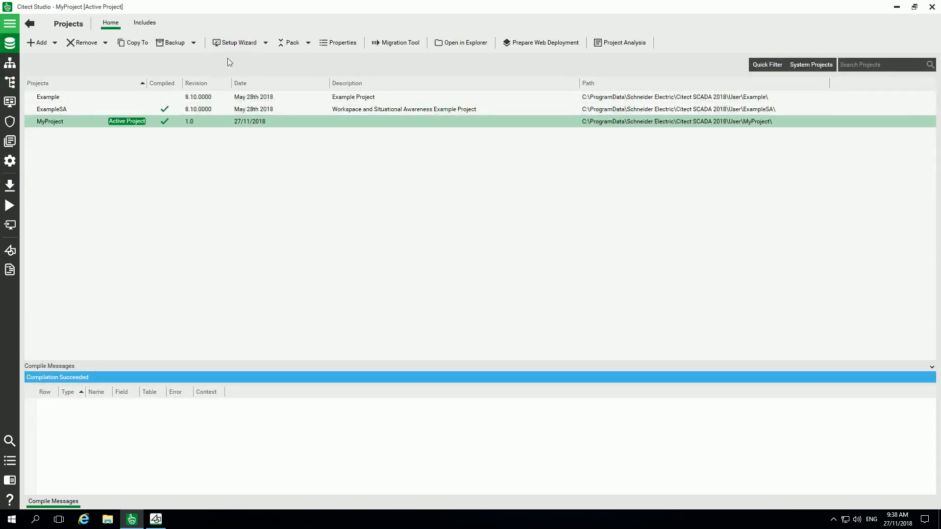
pyautogui.click(9, 205)
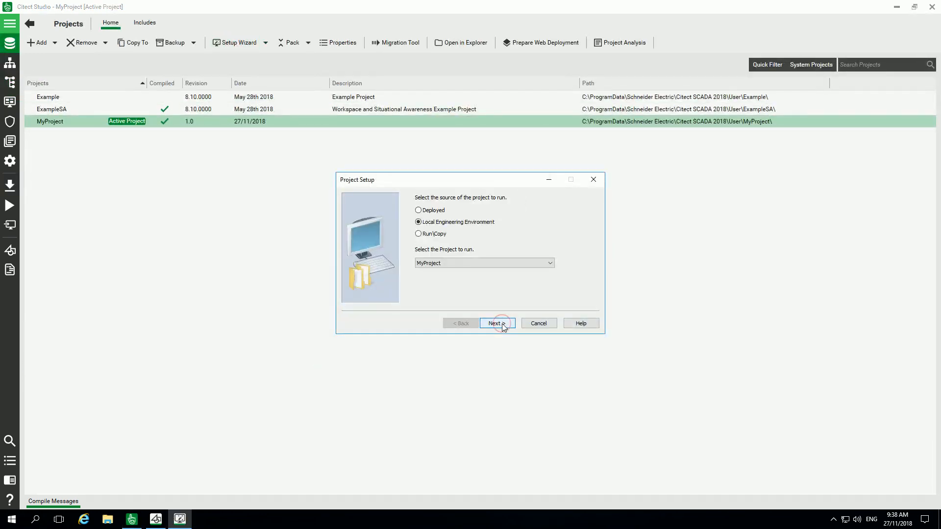
pyautogui.click(497, 323)
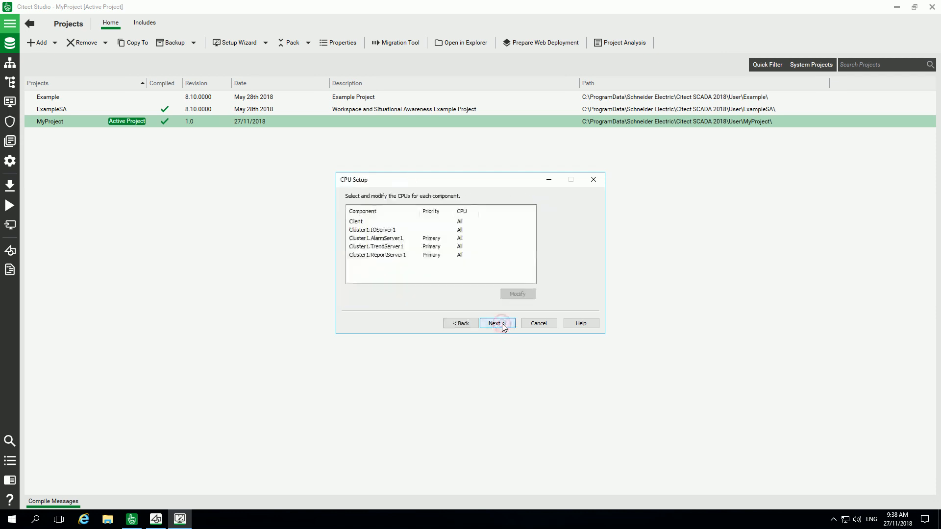
pyautogui.click(494, 322)
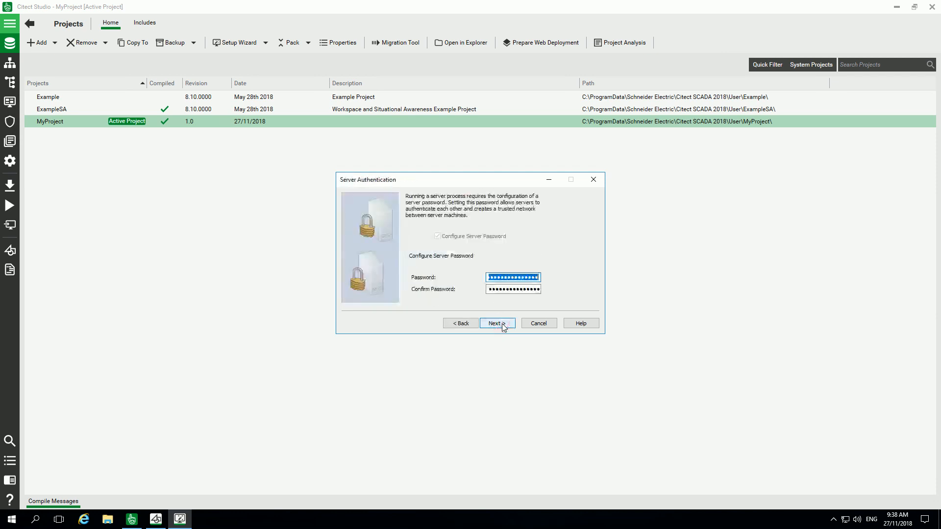
pyautogui.click(494, 324)
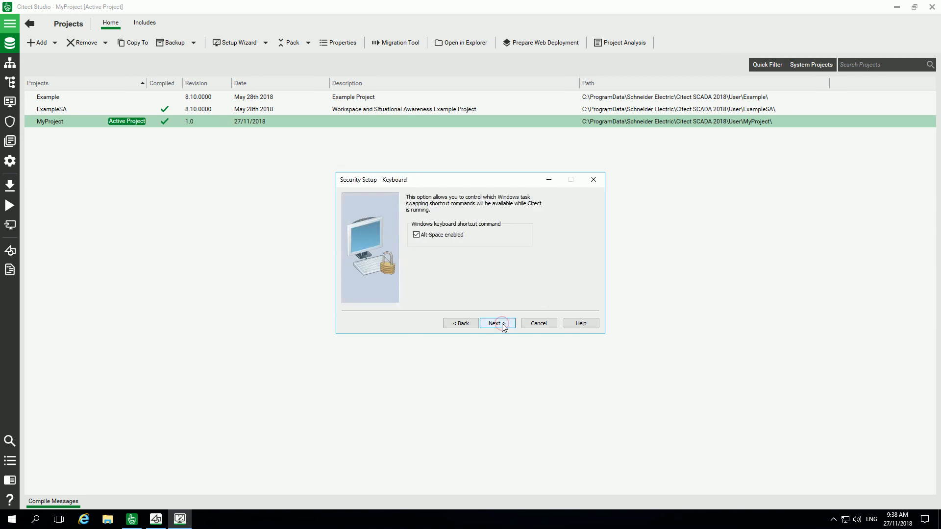
pyautogui.click(494, 322)
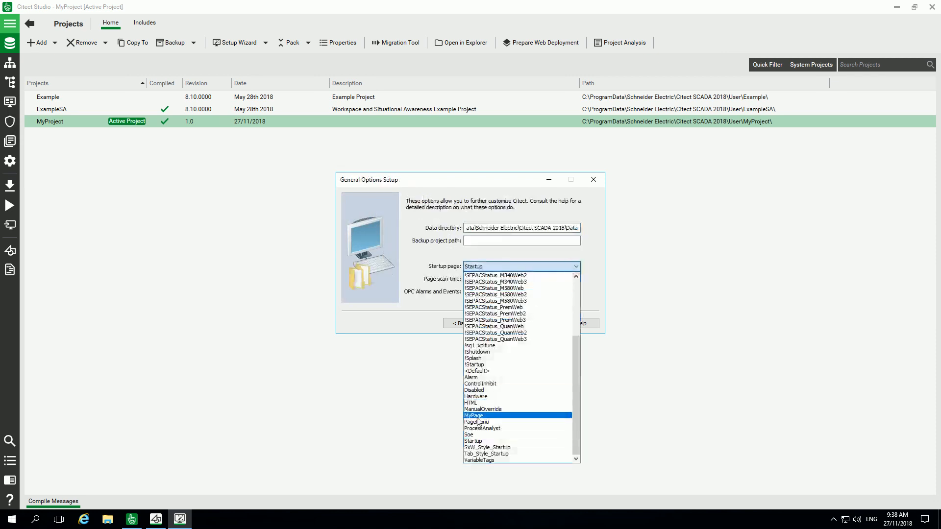
pyautogui.click(10, 206)
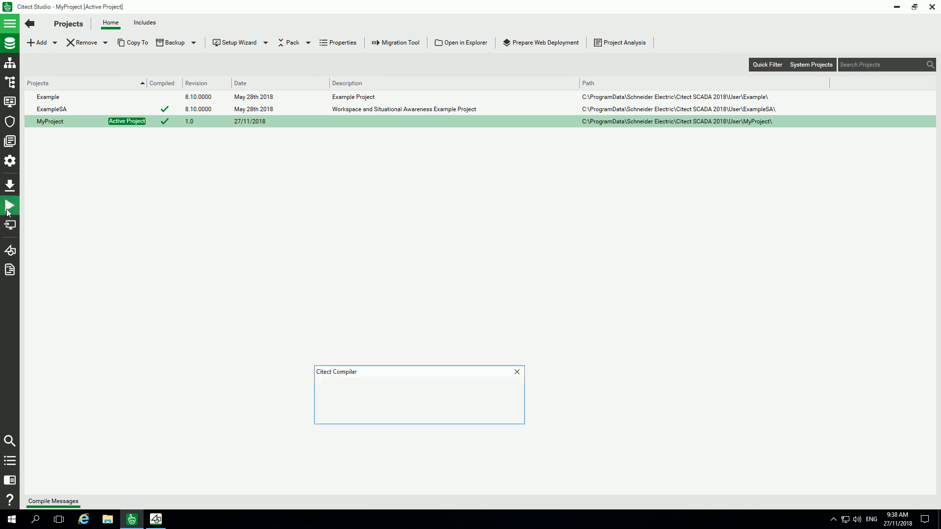
# Log in to the runtime, start and stop the pump, and bring up the active alarms list
pyautogui.click(10, 206)
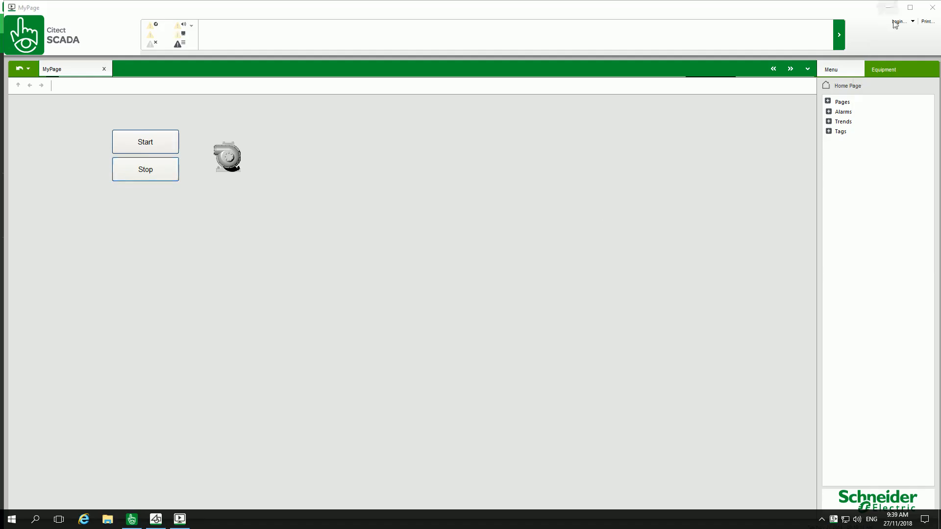
pyautogui.click(896, 22)
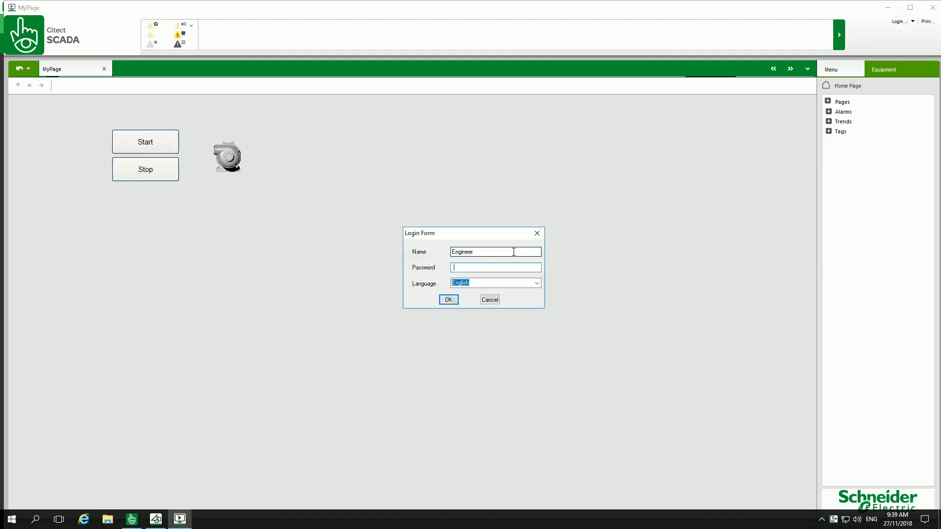
pyautogui.click(448, 300)
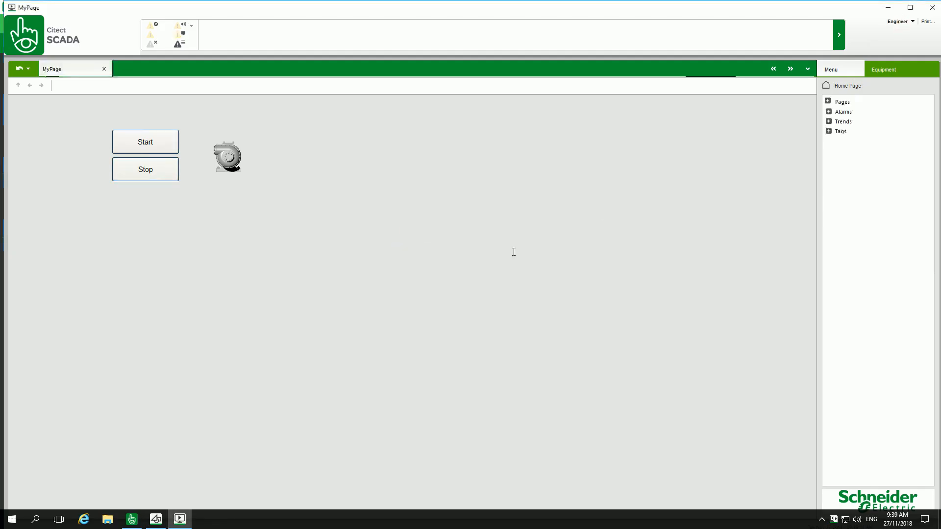
pyautogui.click(145, 141)
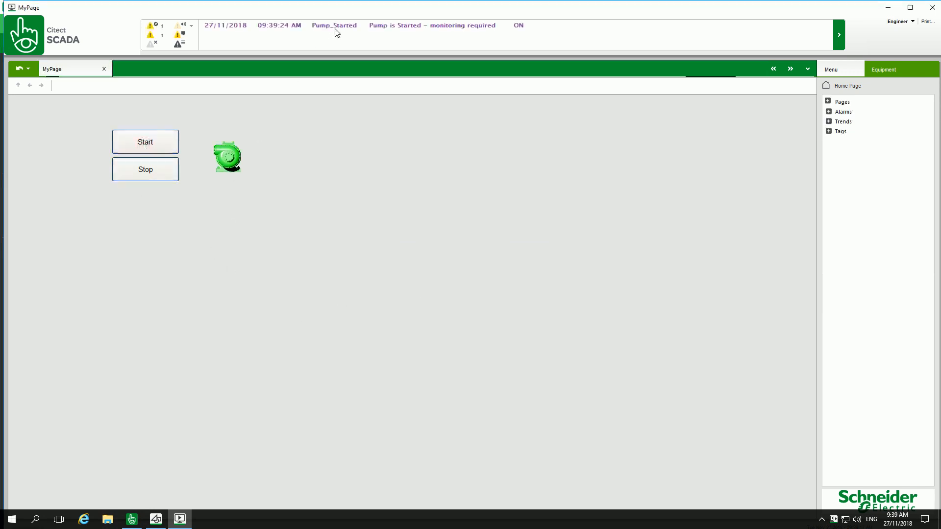
pyautogui.click(145, 169)
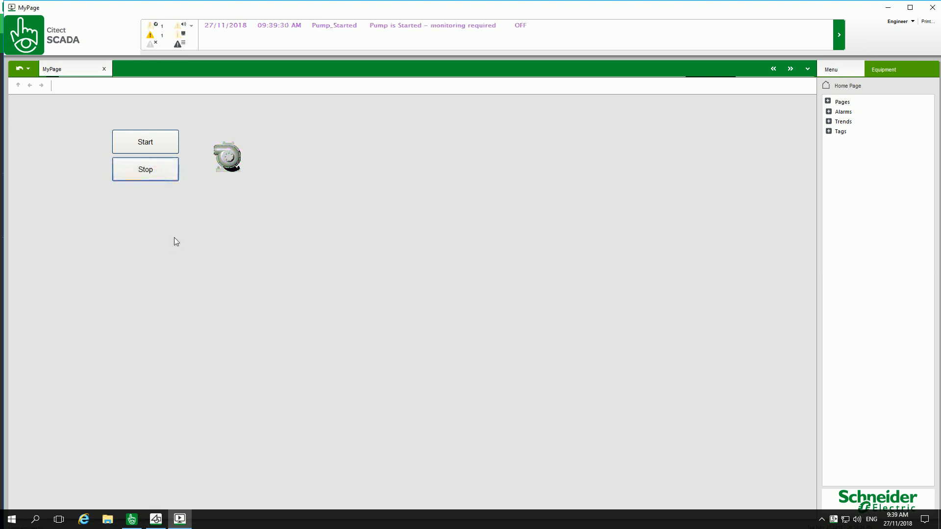
pyautogui.click(145, 141)
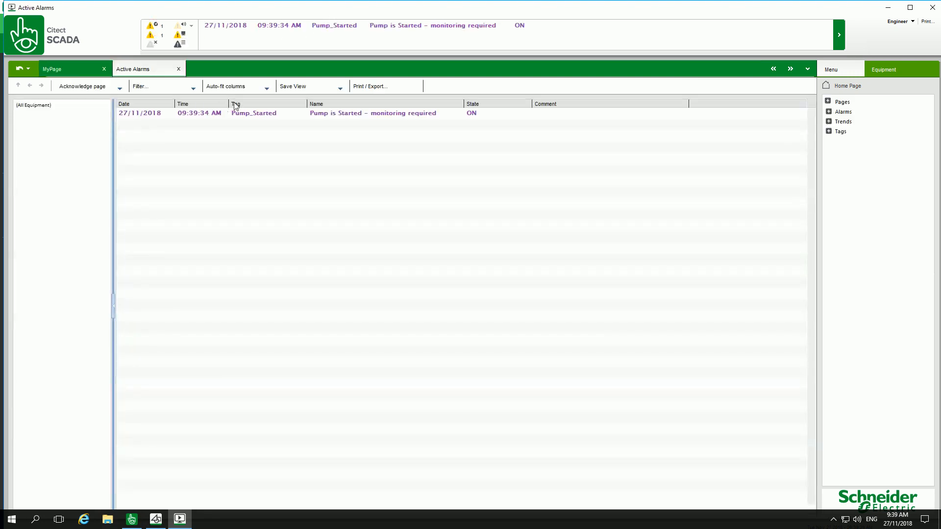
# Check the Pump_Started alarm in Active Alarms and return to MyPage with the pump stopped
pyautogui.click(843, 111)
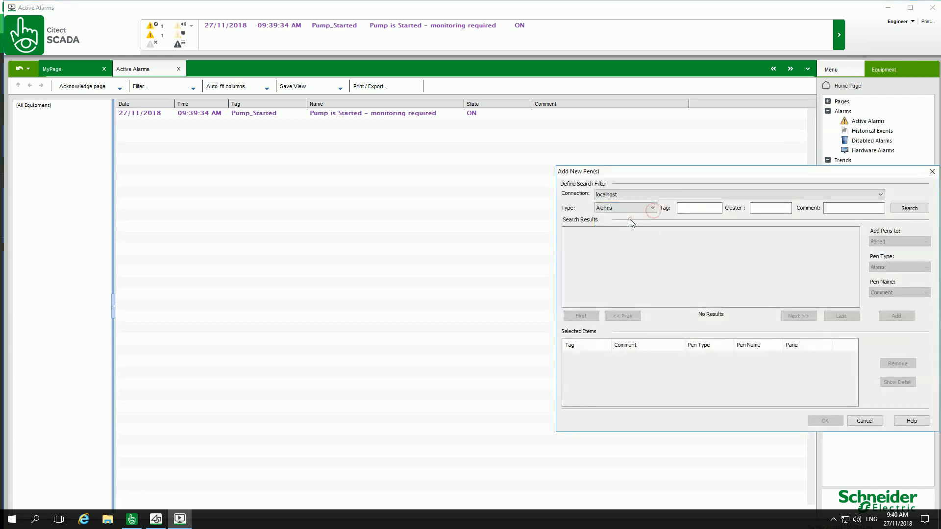
pyautogui.click(910, 208)
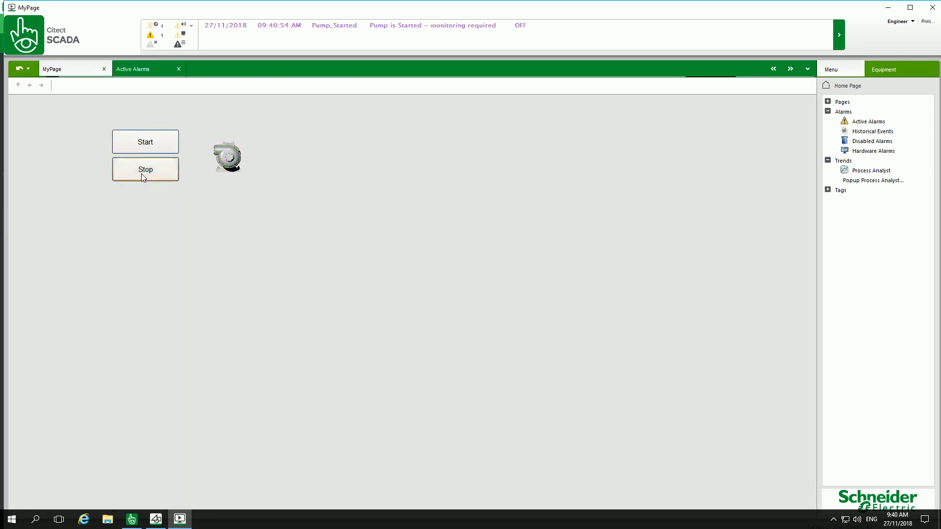
pyautogui.click(134, 69)
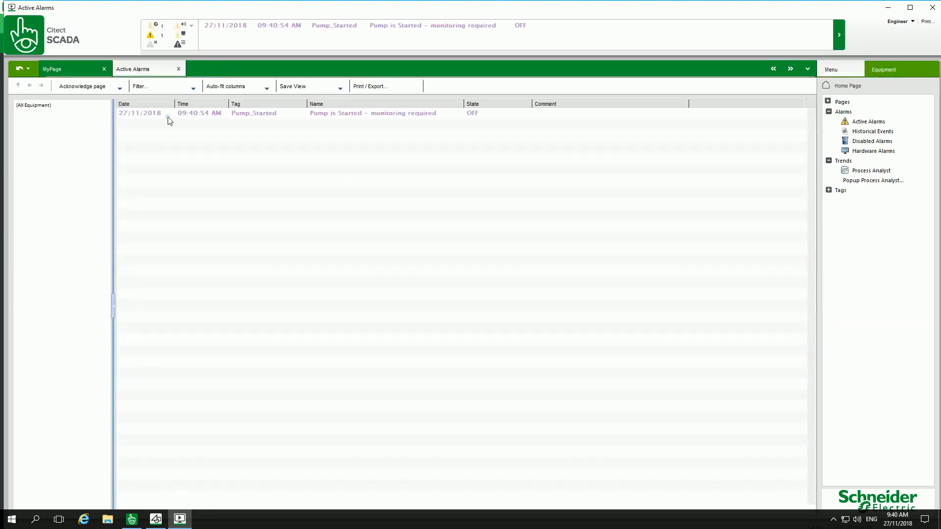
pyautogui.click(52, 68)
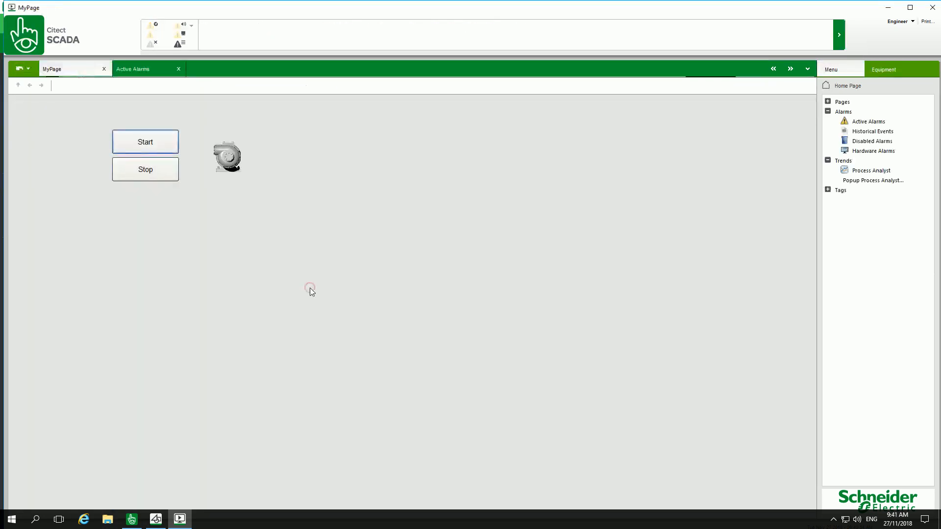